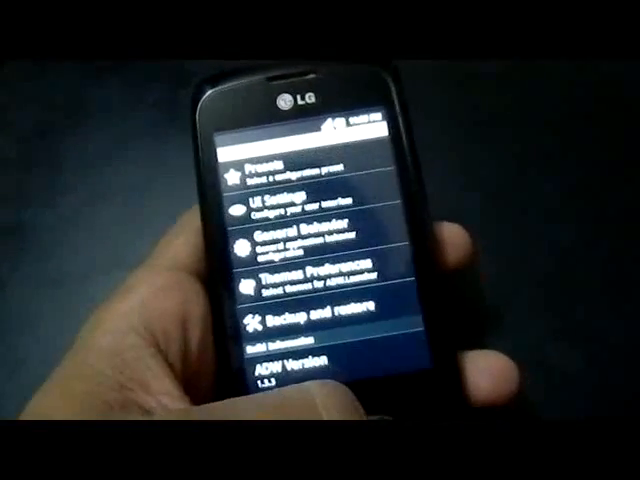
Scroll through ADW Launcher's Presets, UI Settings, General Behavior and Themes Preferences
scroll(down, 3)
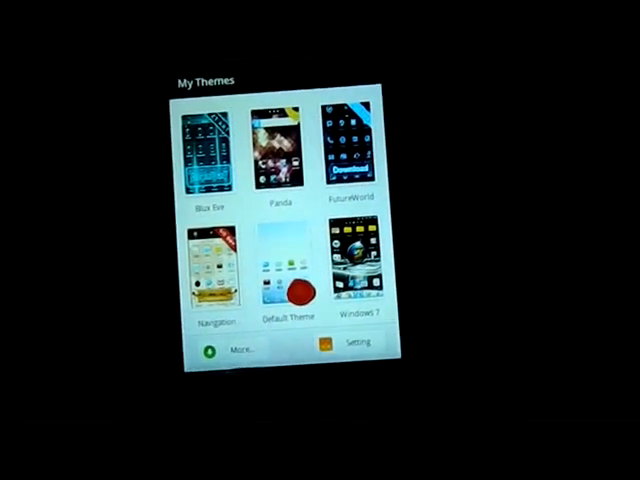
Choose Default Theme from Go Launcher EX's installed themes list
click(355, 270)
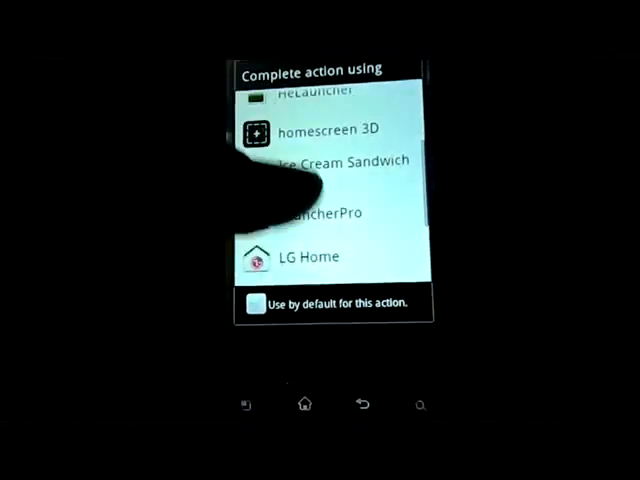
Pick LauncherPro in the chooser to load its wheat-field home screen
click(310, 256)
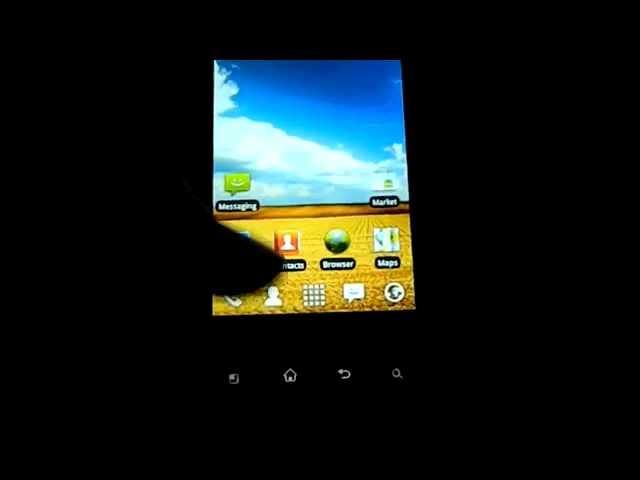
click(320, 295)
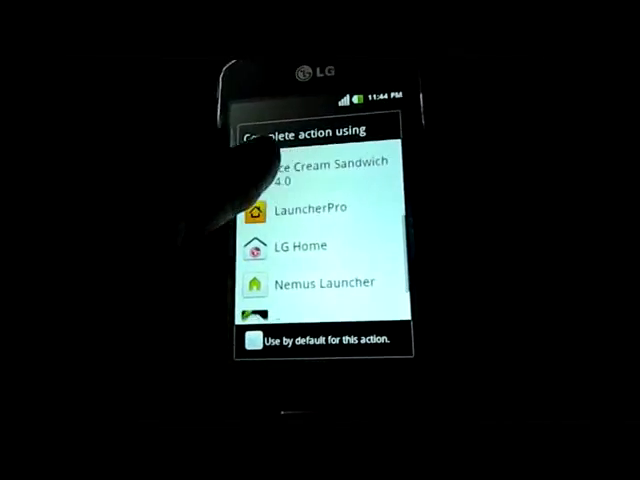
Scroll the 'Complete action using' list and select Nemus Launcher
scroll(down, 3)
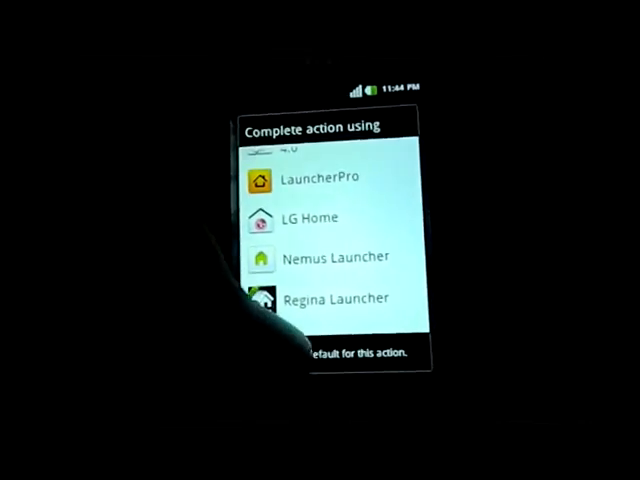
click(313, 218)
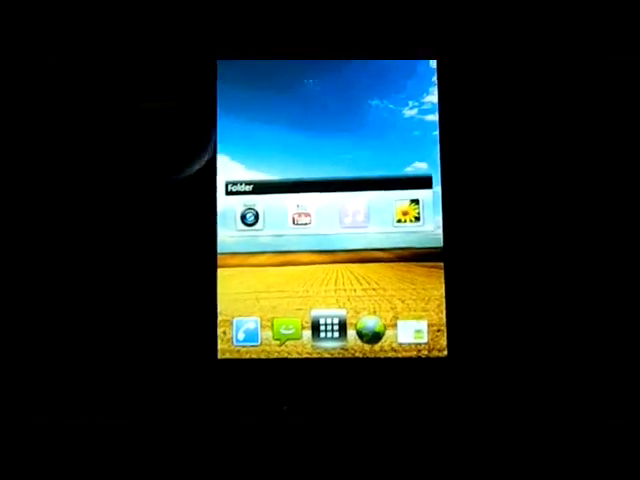
Open the folder icon on the Nemus home screen to show its apps
click(322, 328)
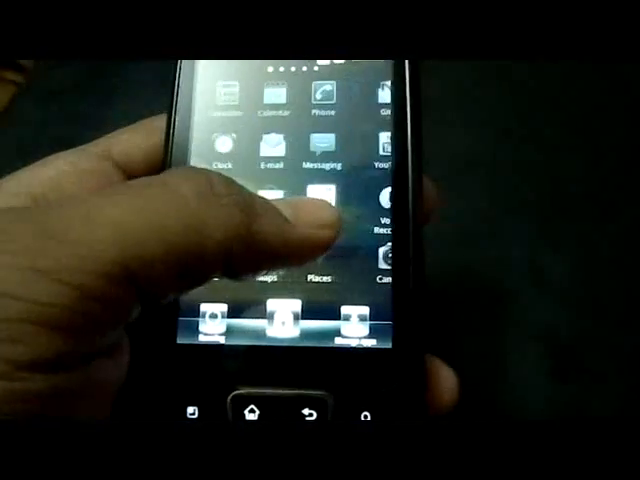
Swipe left twice through the Nemus app drawer pages
scroll(left, 3)
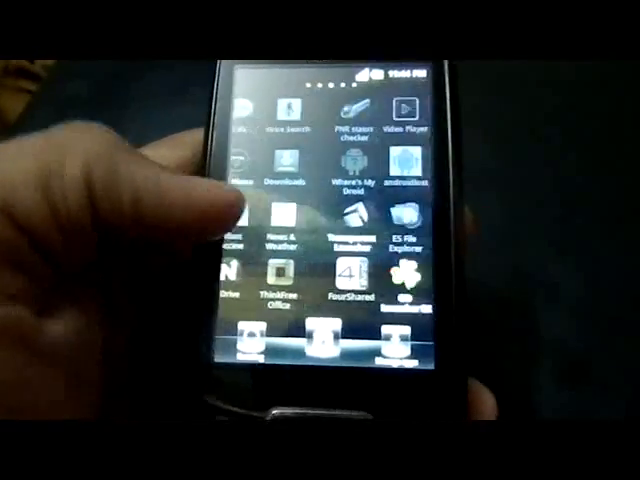
scroll(left, 3)
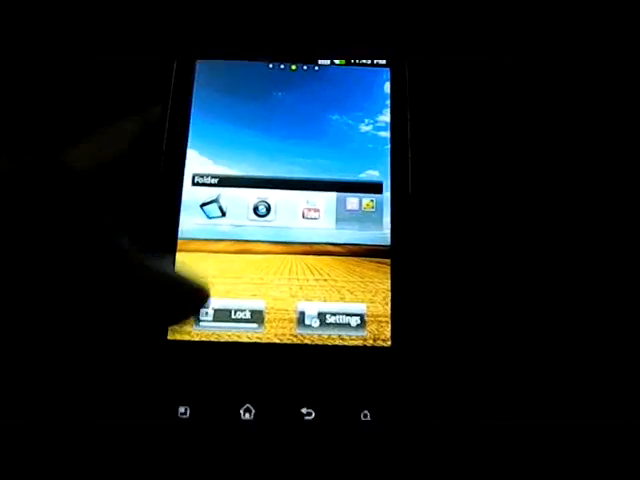
click(232, 318)
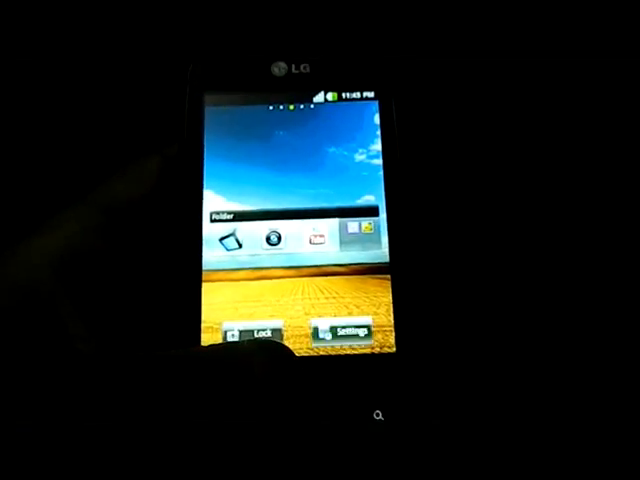
click(252, 332)
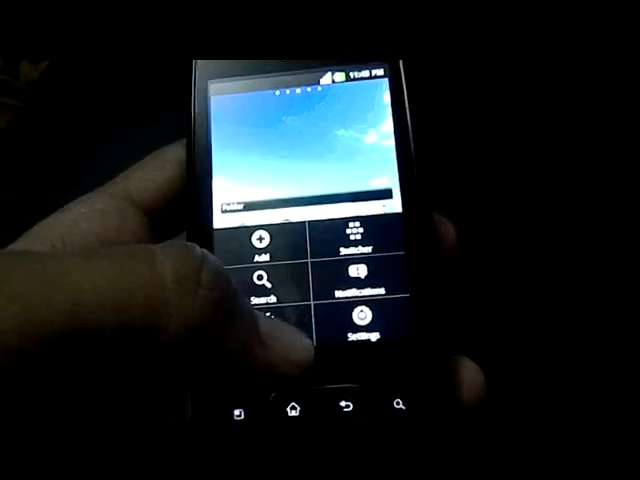
Show the Nemus menu with Add, Switcher, Search, Notifications and Settings
click(356, 330)
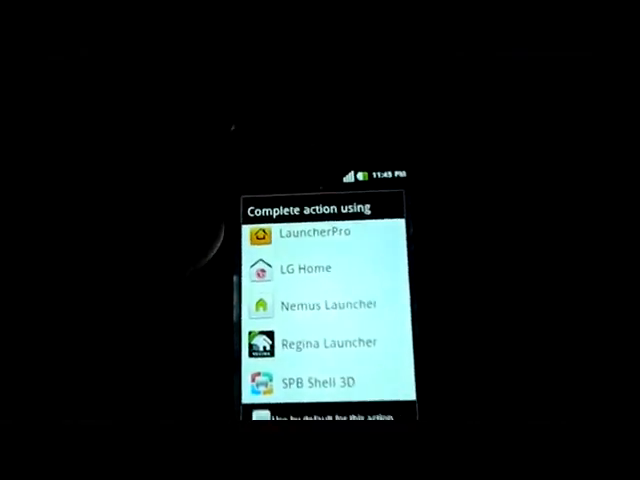
Select Regina Launcher in the 'Complete action using' dialog
click(330, 342)
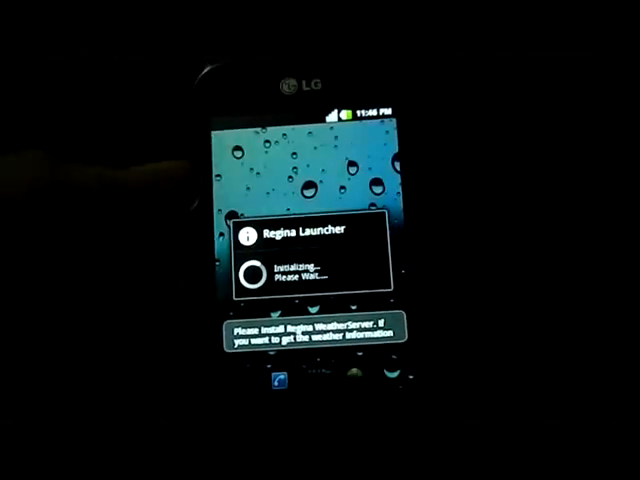